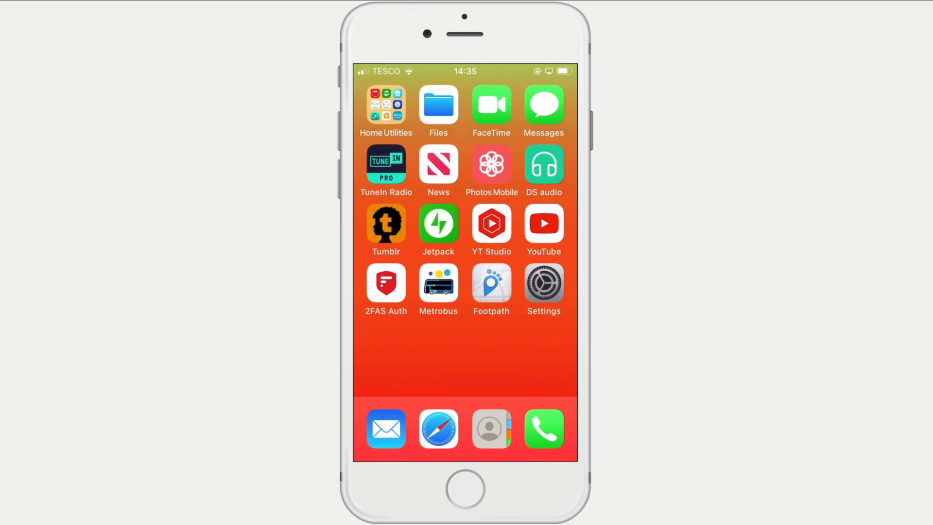
Step: Dial the number, place the call and bring up the Mic Mode choices showing Standard checked
click(543, 429)
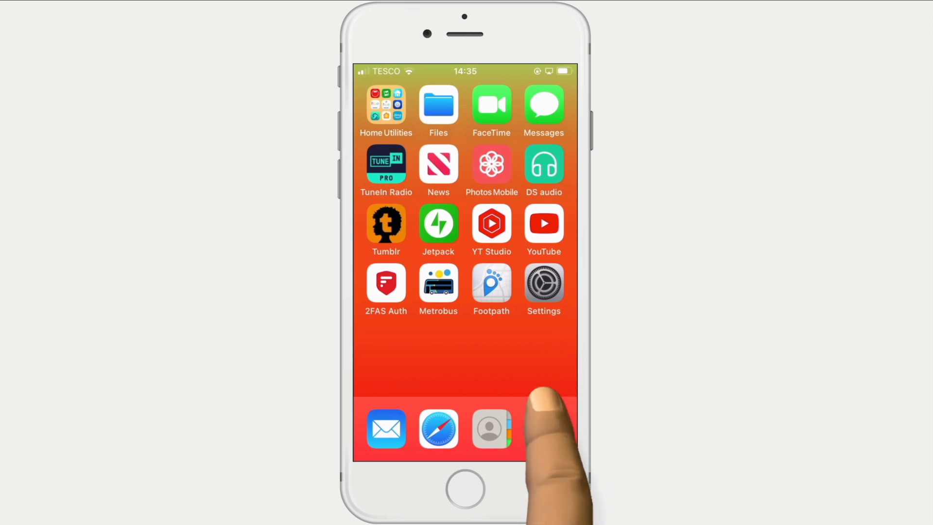
click(491, 428)
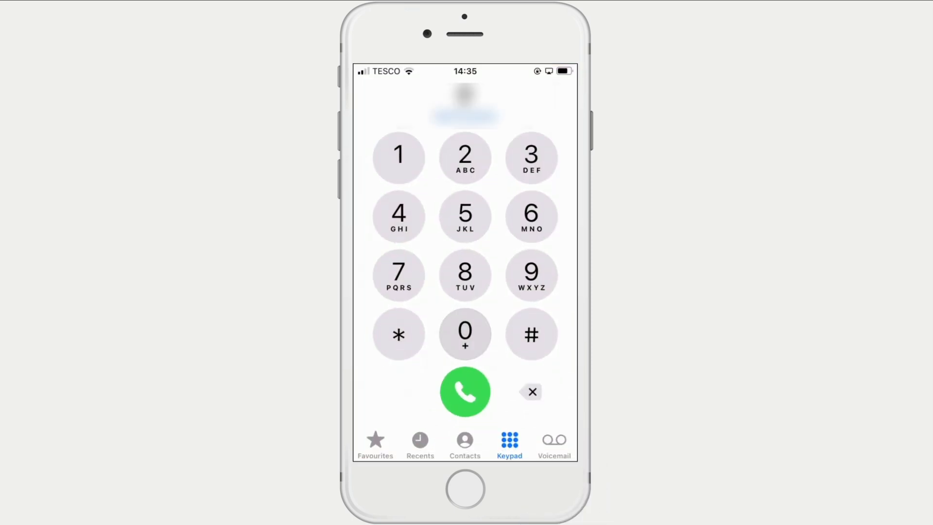
click(531, 275)
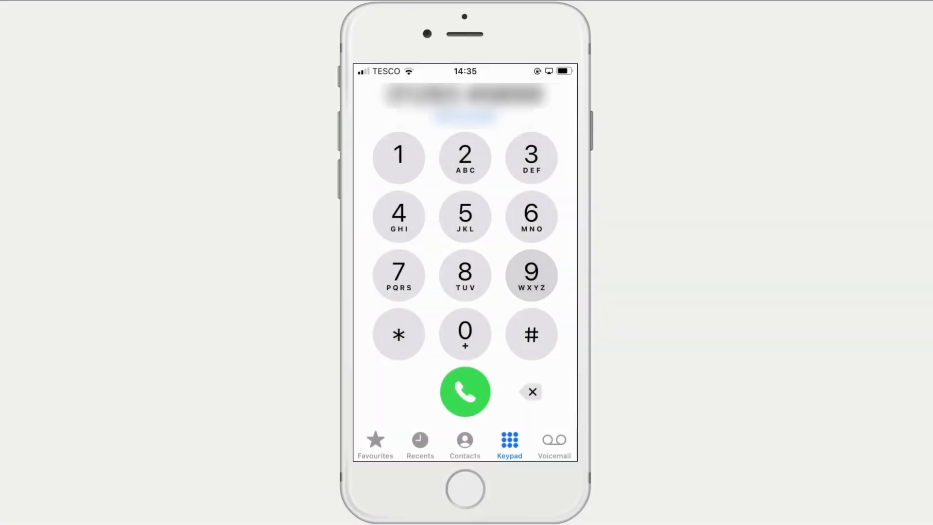
click(465, 391)
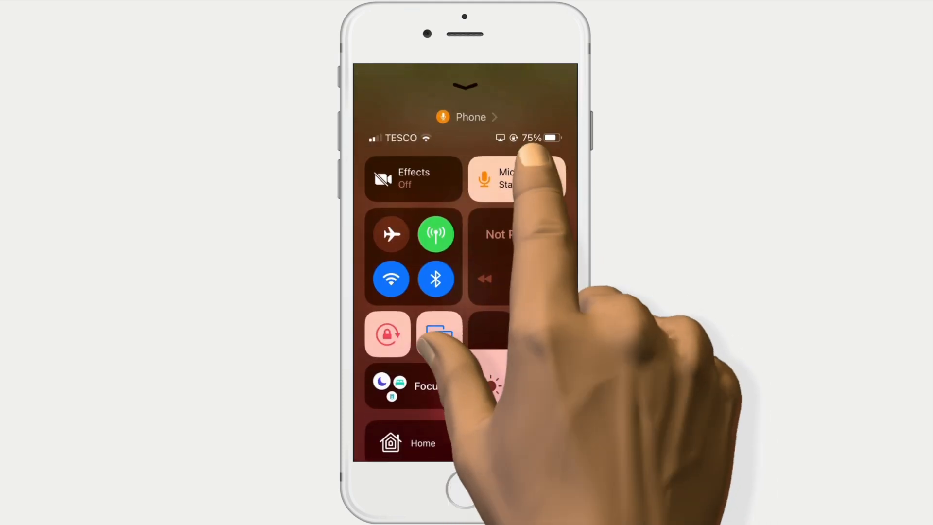
click(516, 179)
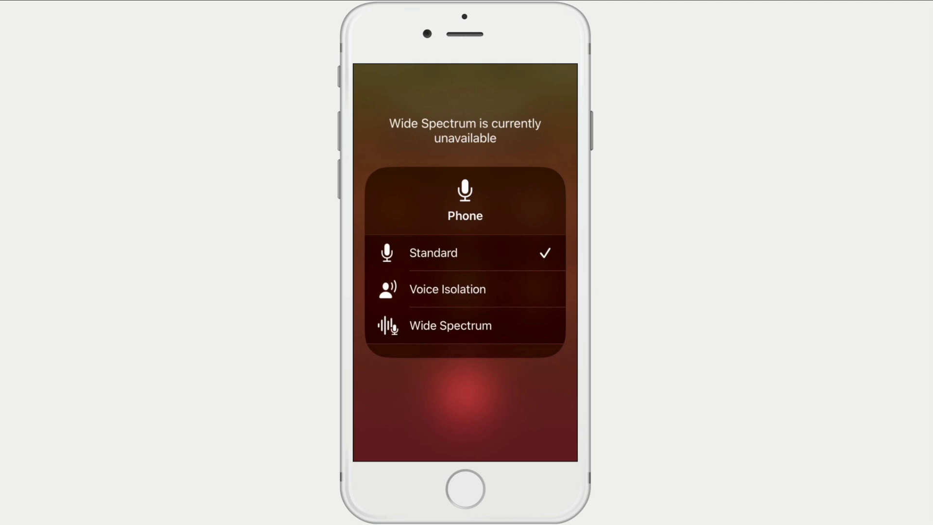
Step: Select Voice Isolation as the microphone mode, then end the call and return Home
click(447, 288)
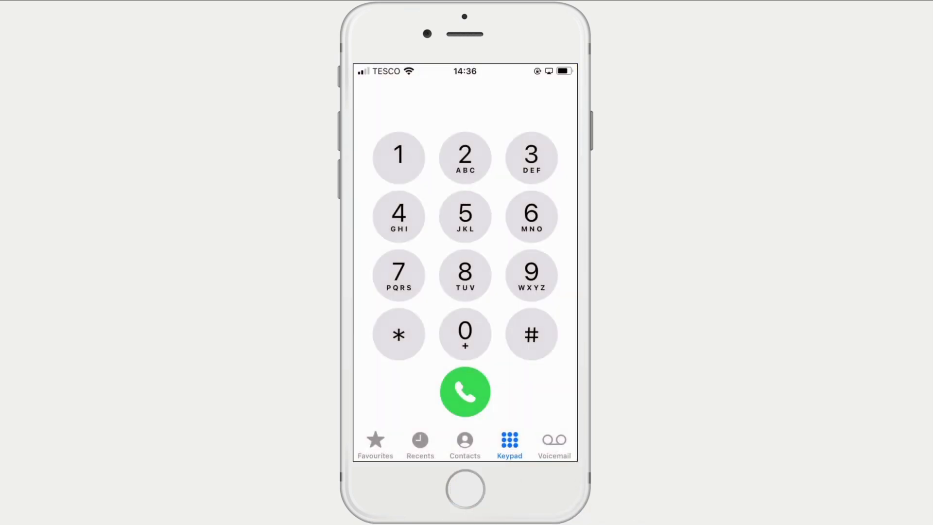
click(465, 489)
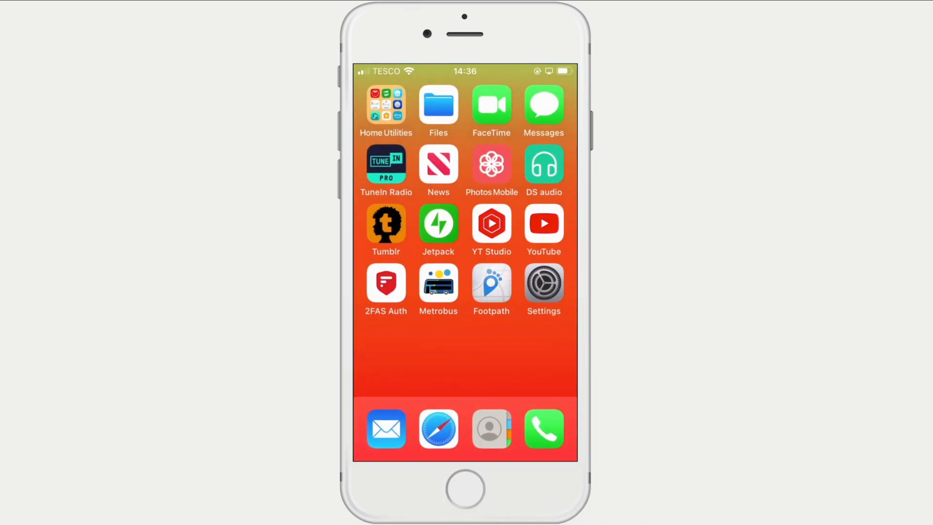